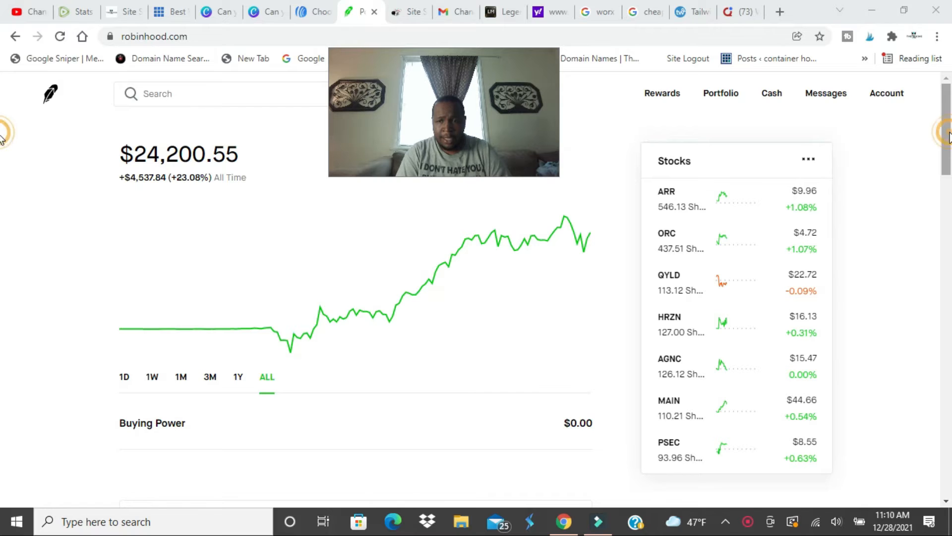
Scroll the home page down to the Trending Lists section.
{"action": "scroll", "scroll_direction": "down", "scroll_amount": 3}
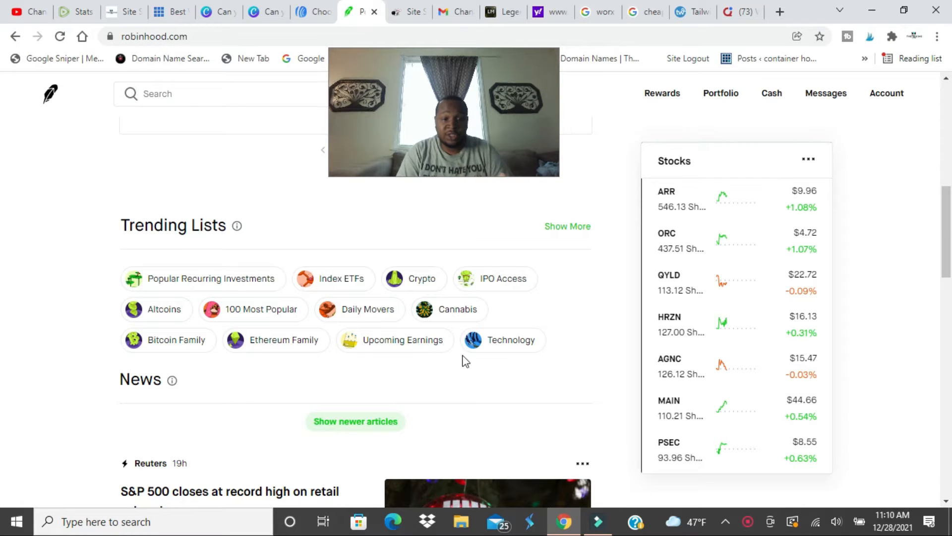
{"action": "mouse_move", "coordinate": [177, 340]}
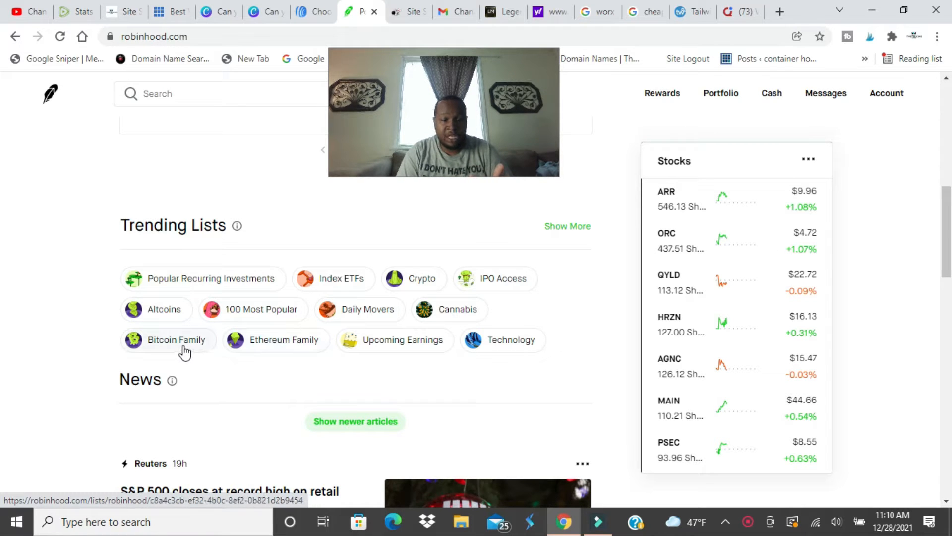
Open the Bitcoin Family list and browse Bitcoin, Bitcoin Cash and Bitcoin SV.
{"action": "left_click", "coordinate": [176, 339]}
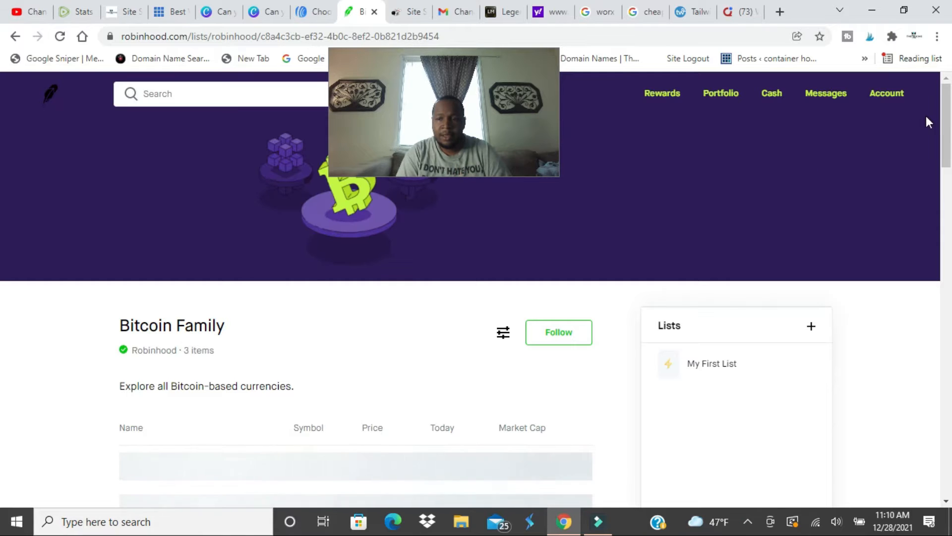
{"action": "scroll", "scroll_direction": "down", "scroll_amount": 3}
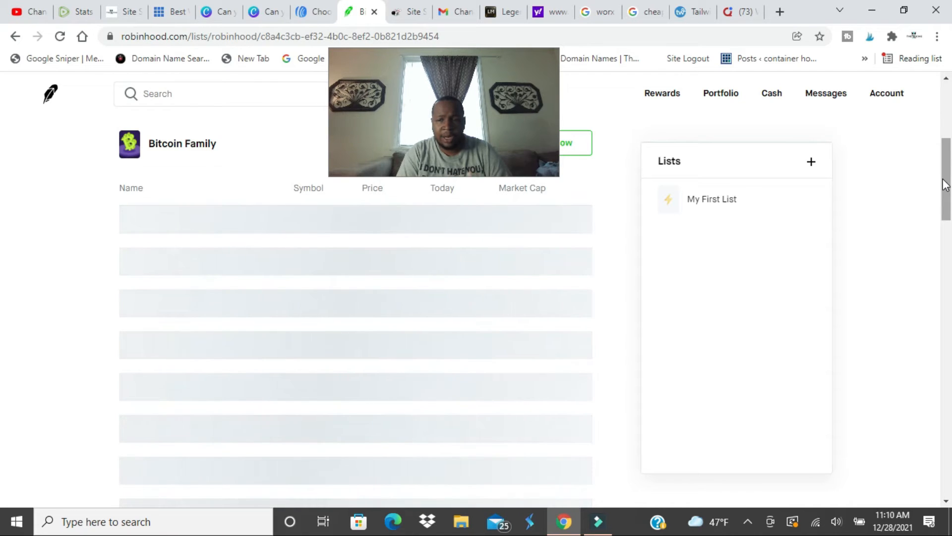
{"action": "scroll", "scroll_direction": "down", "scroll_amount": 3}
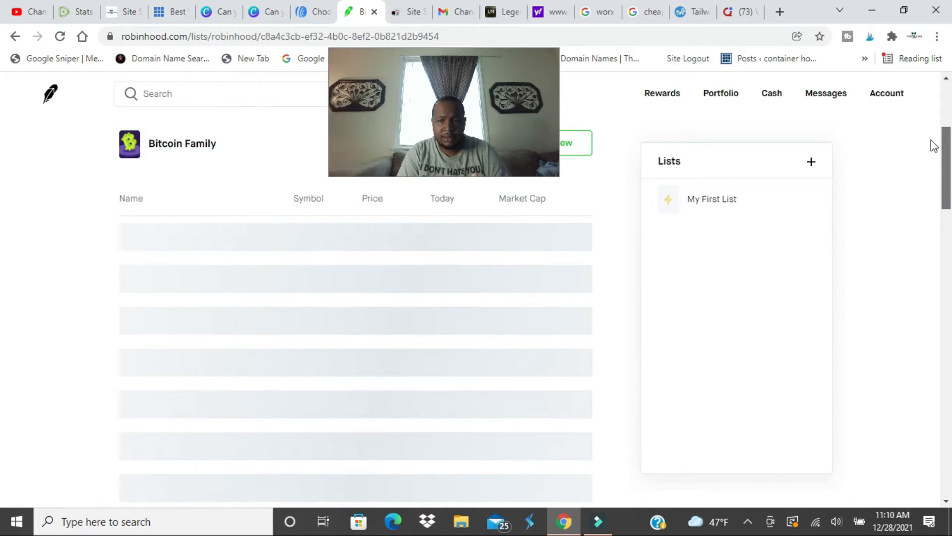
{"action": "scroll", "scroll_direction": "up", "scroll_amount": 3}
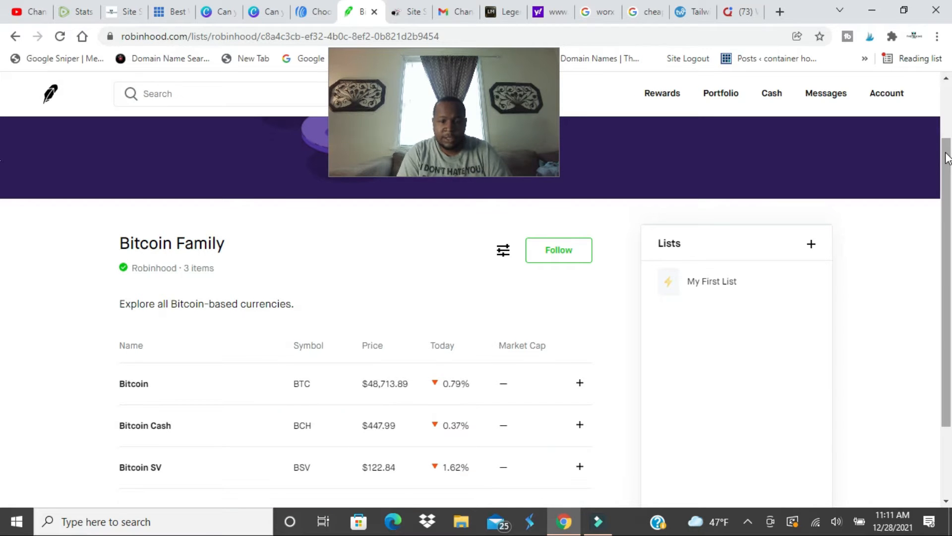
{"action": "scroll", "scroll_direction": "down", "scroll_amount": 3}
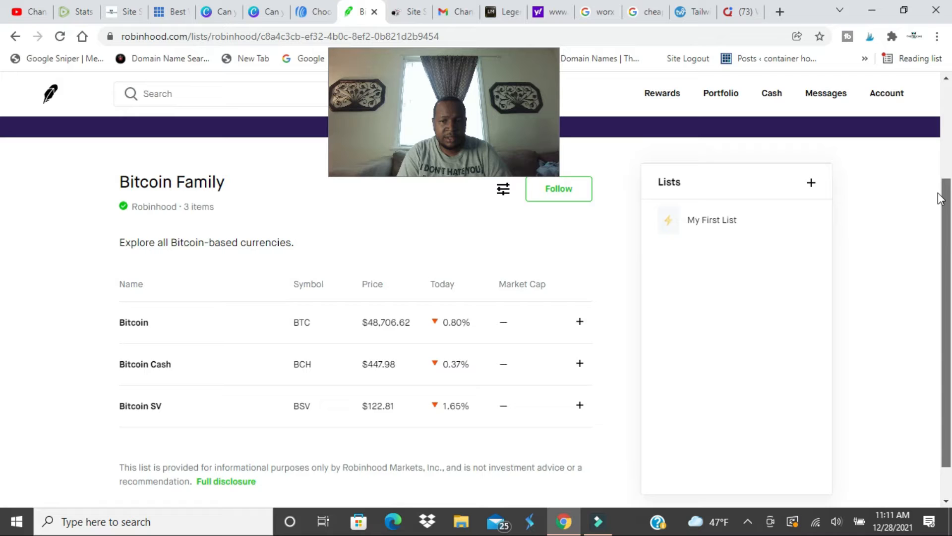
{"action": "scroll", "scroll_direction": "down", "scroll_amount": 3}
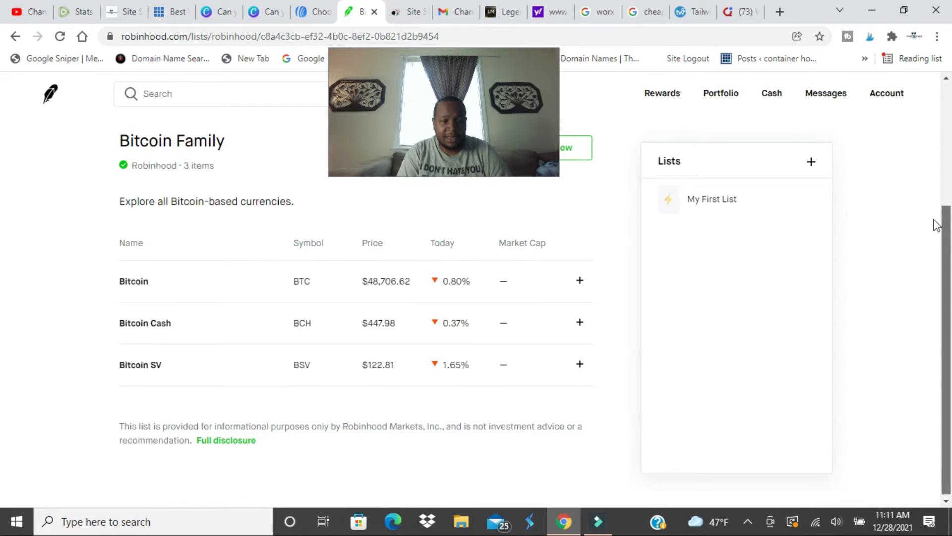
{"action": "scroll", "scroll_direction": "up", "scroll_amount": 3}
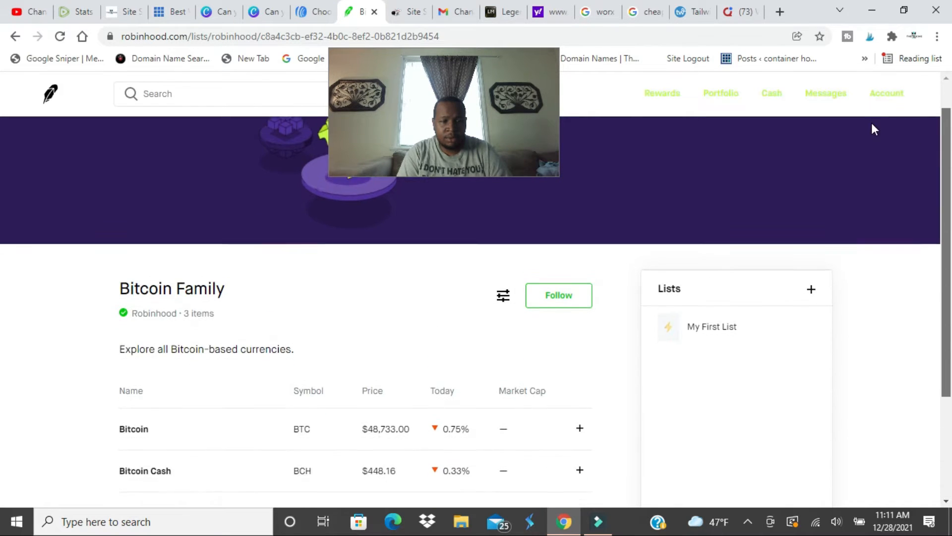
{"action": "scroll", "scroll_direction": "down", "scroll_amount": 3}
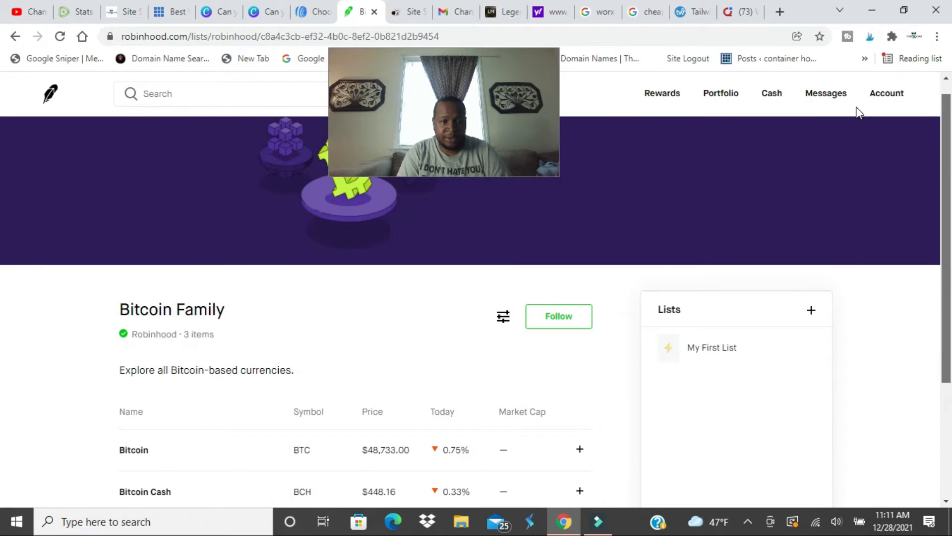
{"action": "mouse_move", "coordinate": [771, 93]}
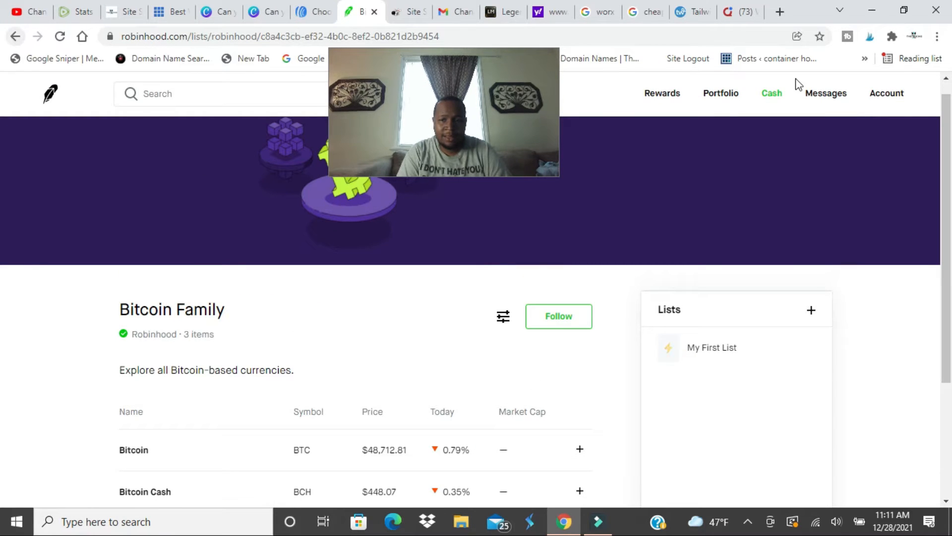
{"action": "mouse_move", "coordinate": [720, 93]}
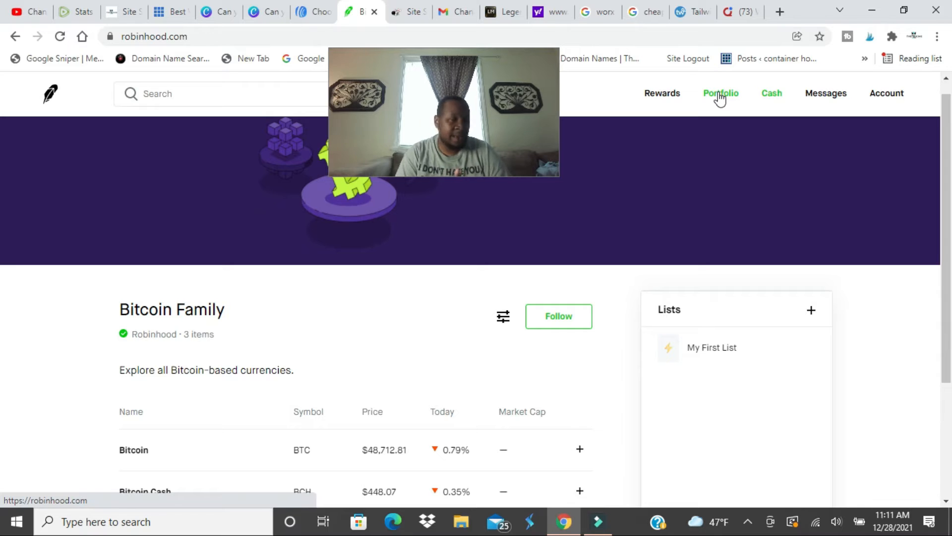
Go back to Portfolio and pick Crypto from Trending Lists.
{"action": "left_click", "coordinate": [721, 93]}
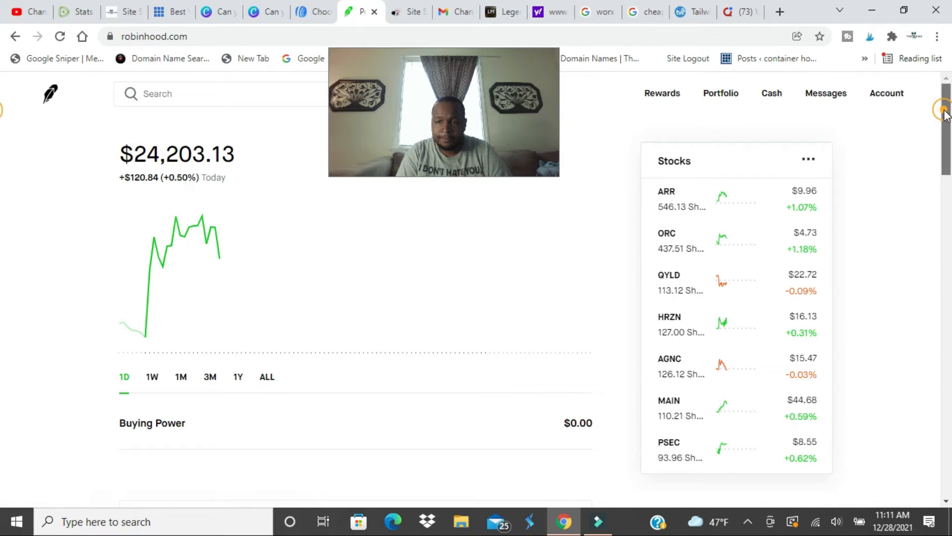
{"action": "scroll", "scroll_direction": "down", "scroll_amount": 3}
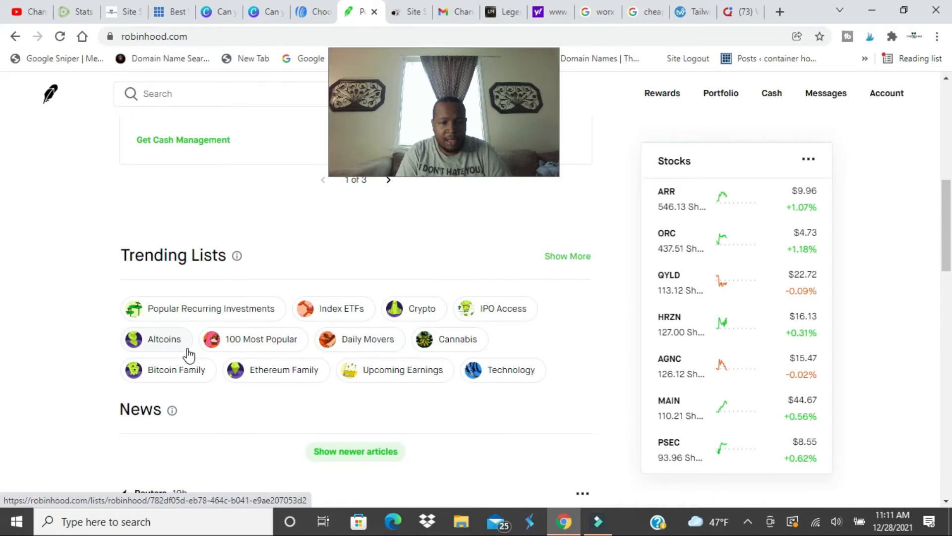
{"action": "left_click", "coordinate": [413, 309]}
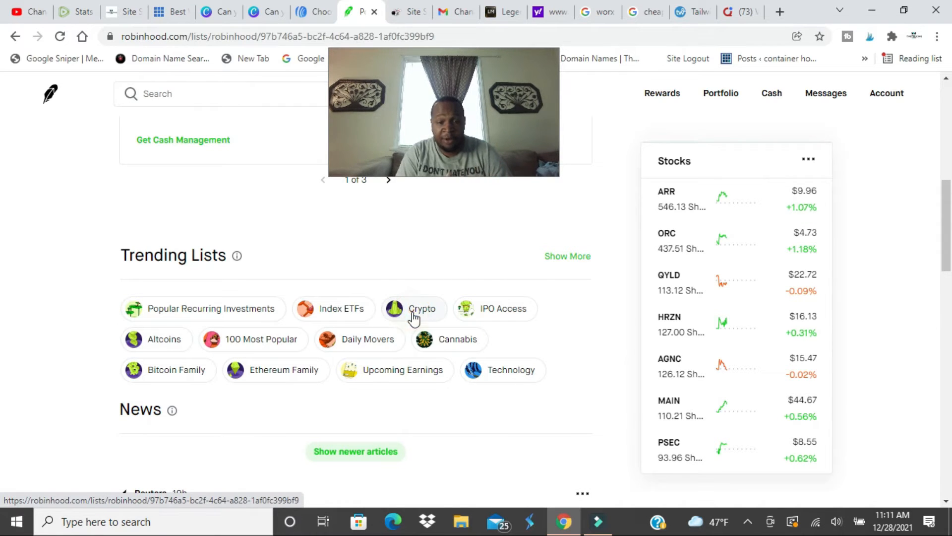
Open the Crypto list and browse its seven coins, Bitcoin SV through Ethereum.
{"action": "left_click", "coordinate": [422, 308]}
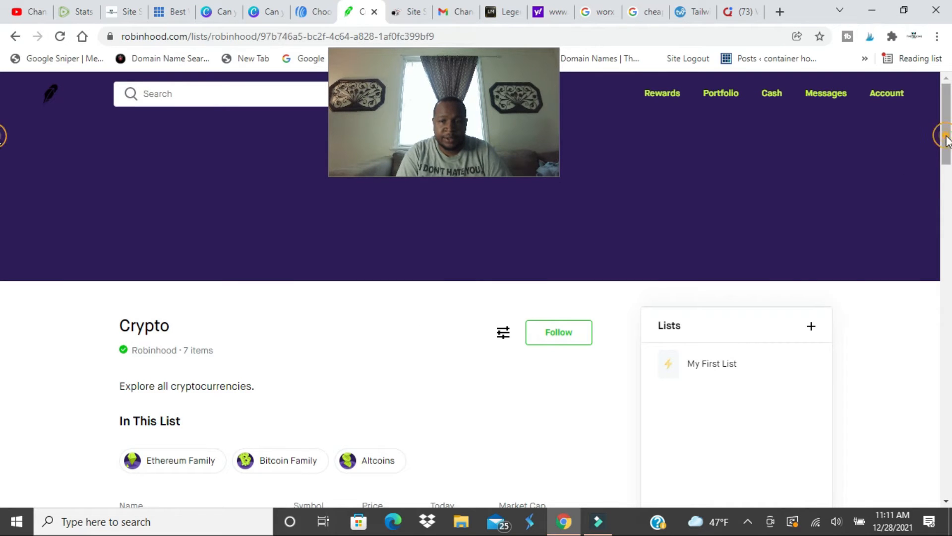
{"action": "scroll", "scroll_direction": "down", "scroll_amount": 3}
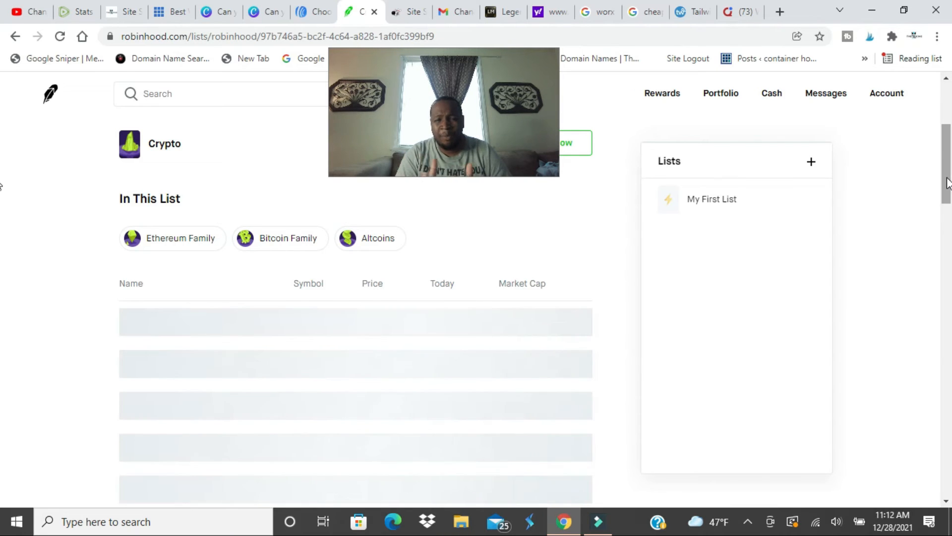
{"action": "scroll", "scroll_direction": "up", "scroll_amount": 3}
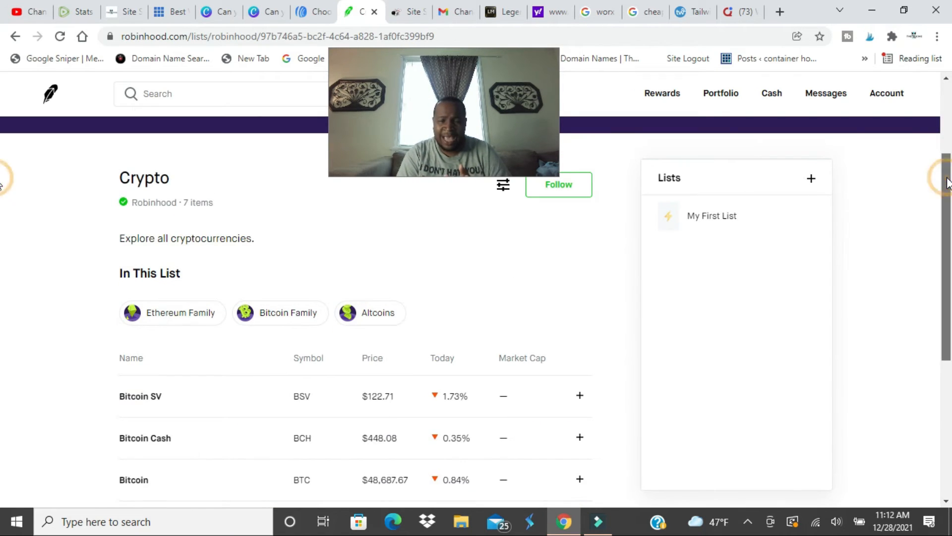
{"action": "scroll", "scroll_direction": "down", "scroll_amount": 3}
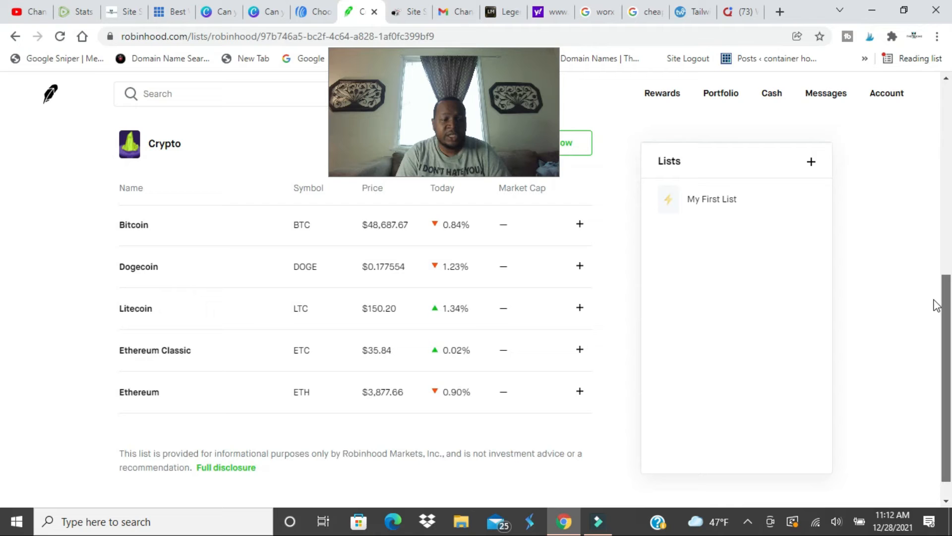
{"action": "scroll", "scroll_direction": "up", "scroll_amount": 3}
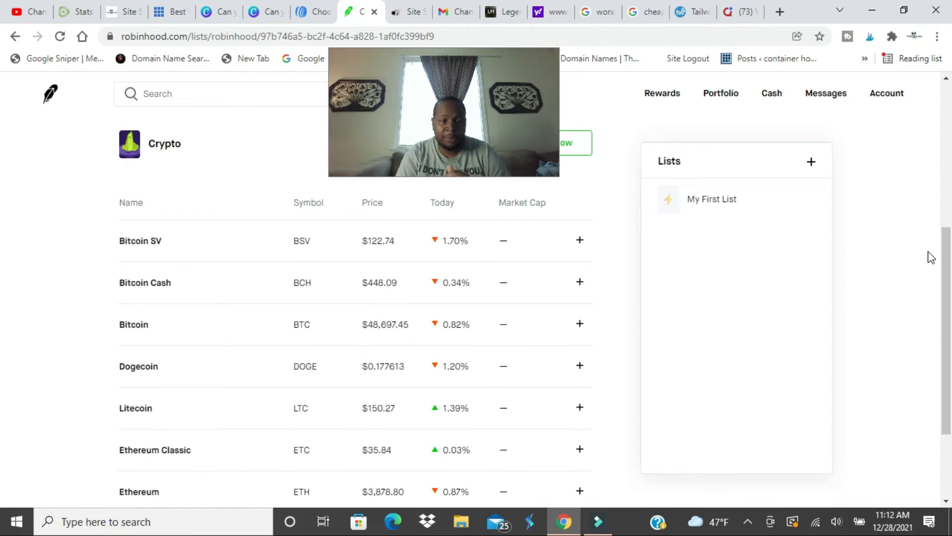
{"action": "scroll", "scroll_direction": "down", "scroll_amount": 3}
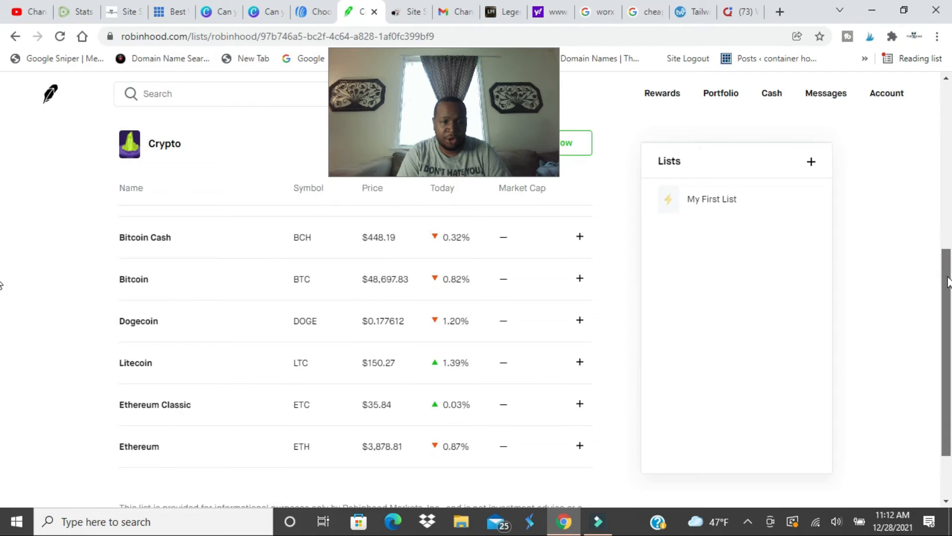
{"action": "scroll", "scroll_direction": "up", "scroll_amount": 3}
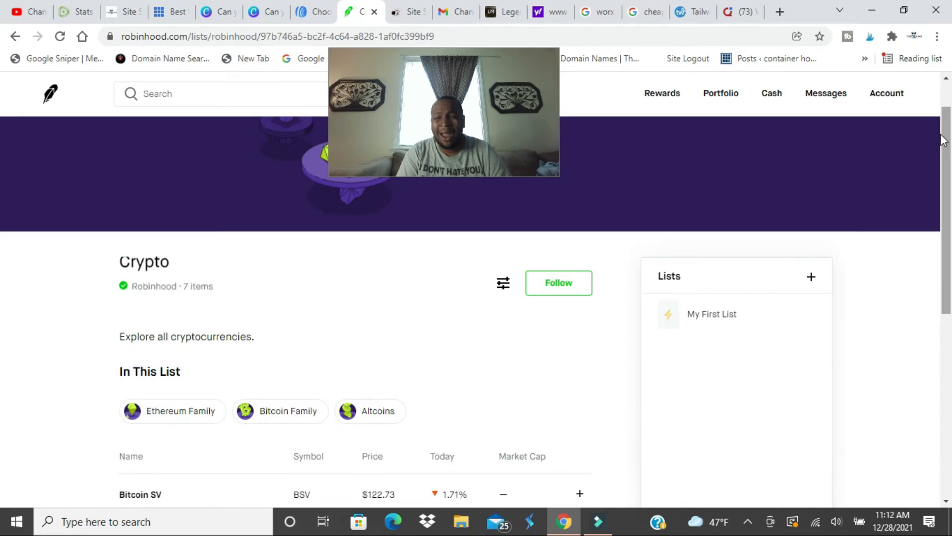
Finish browsing the Crypto list and return to the $24,199.96 portfolio overview.
{"action": "scroll", "scroll_direction": "up", "scroll_amount": 3}
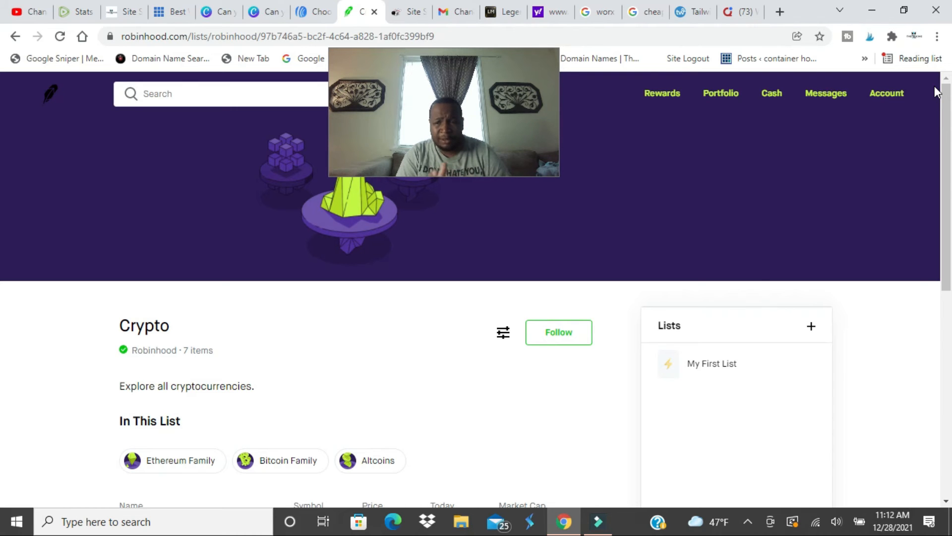
{"action": "scroll", "scroll_direction": "down", "scroll_amount": 3}
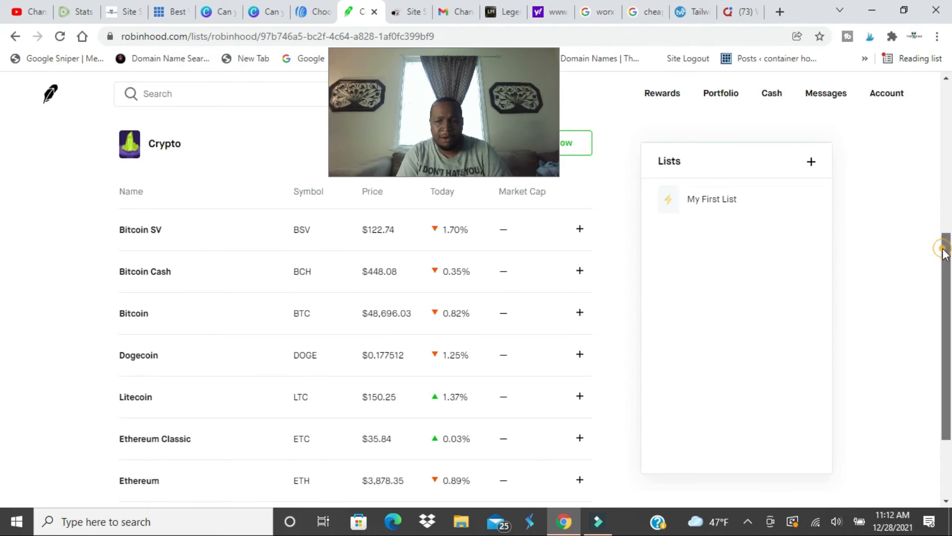
{"action": "scroll", "scroll_direction": "up", "scroll_amount": 3}
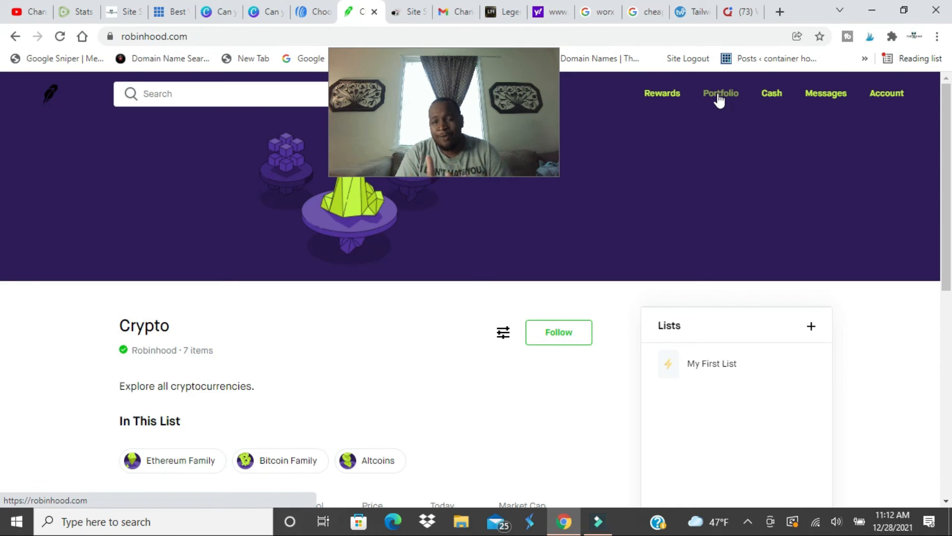
{"action": "left_click", "coordinate": [720, 93]}
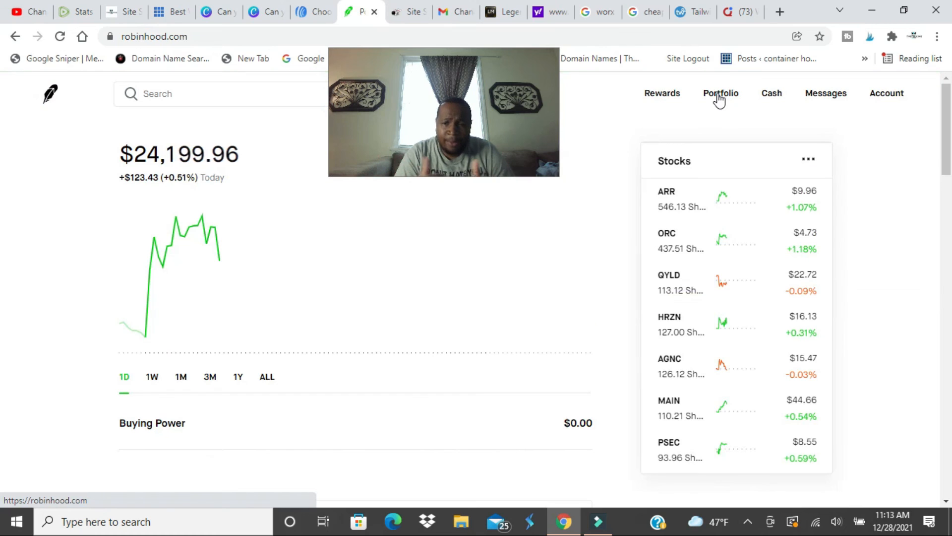